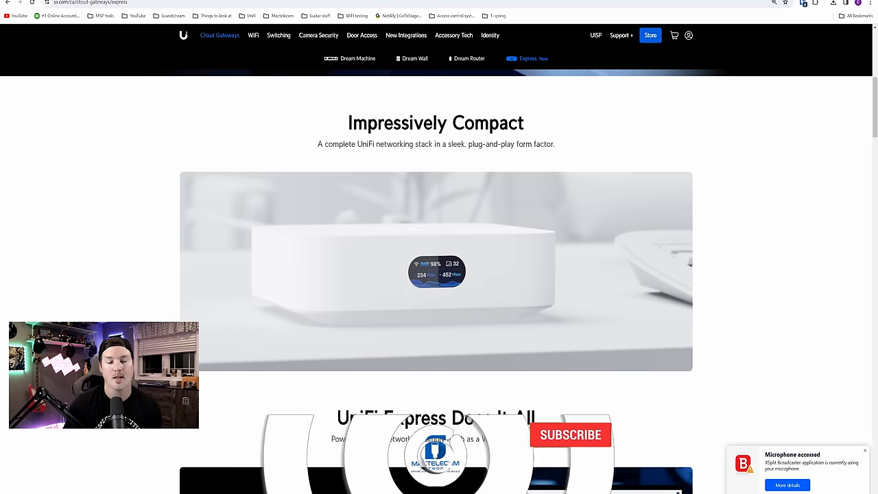
View the Traffic Rules, then the Firewall Rules list of internet traffic under Security.
left_click(571, 435)
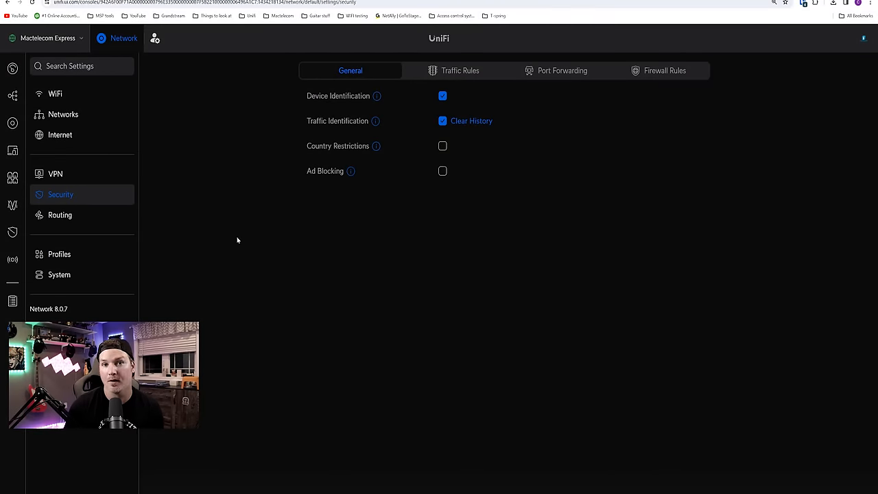
mouse_move(350, 170)
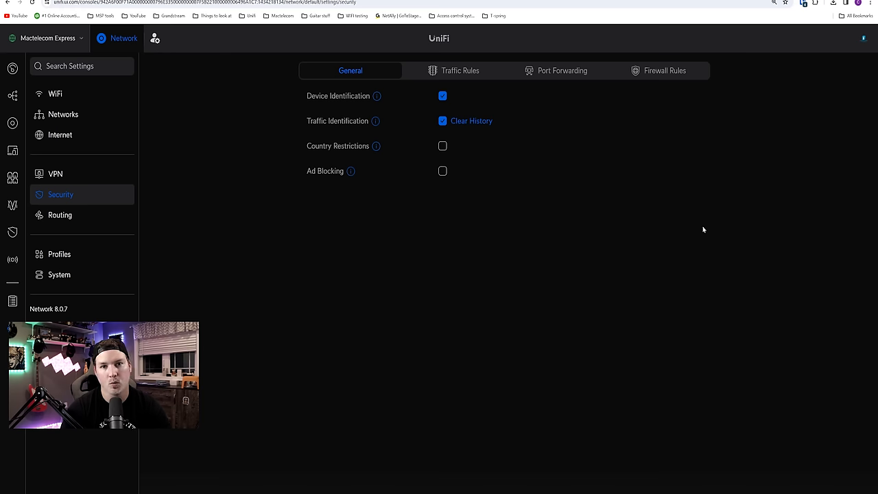
left_click(461, 70)
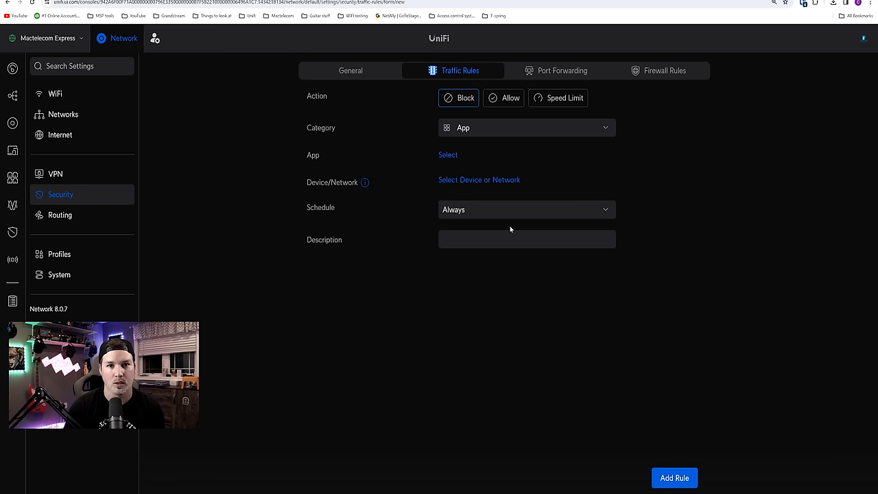
mouse_move(662, 90)
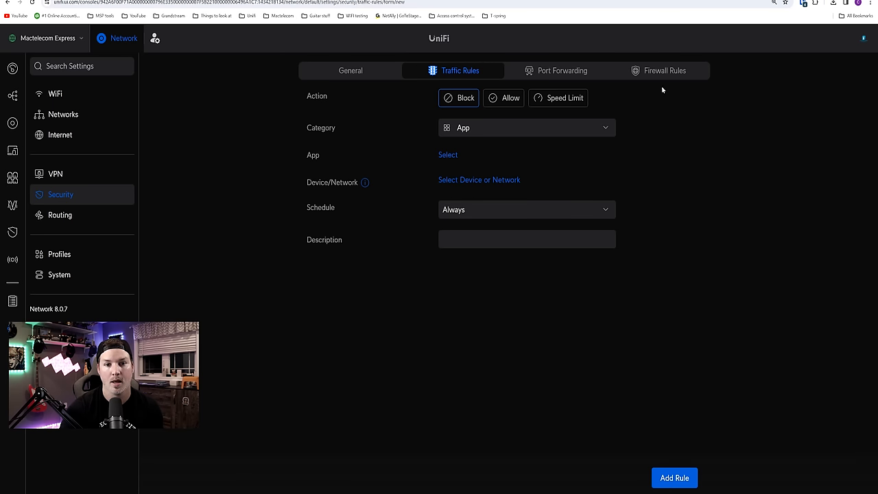
left_click(664, 70)
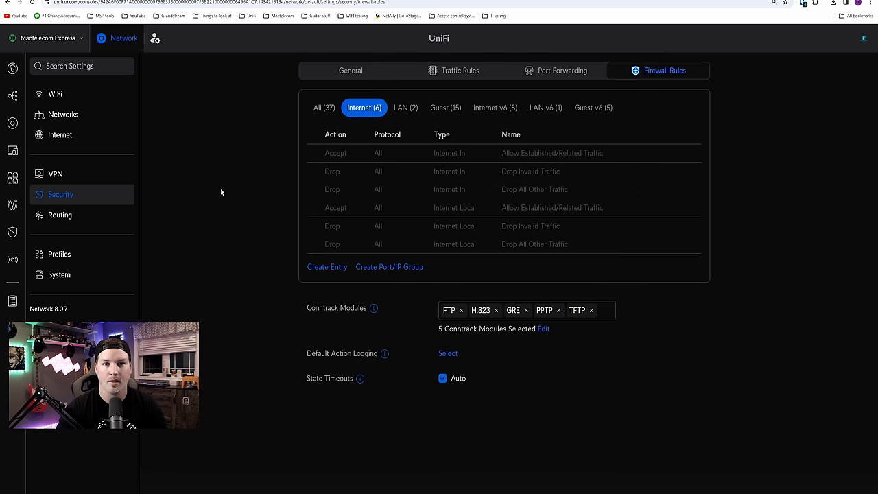
Add a new virtual network named Guest with manual subnet settings and network isolation enabled.
left_click(63, 114)
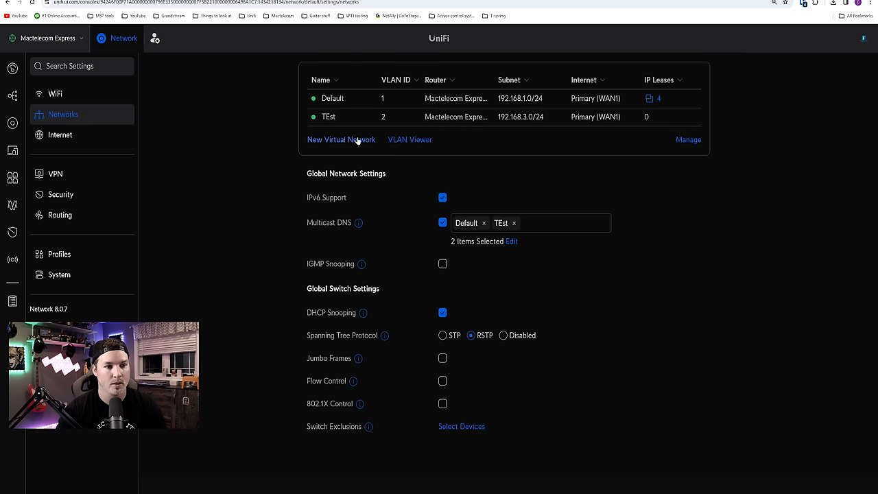
left_click(340, 140)
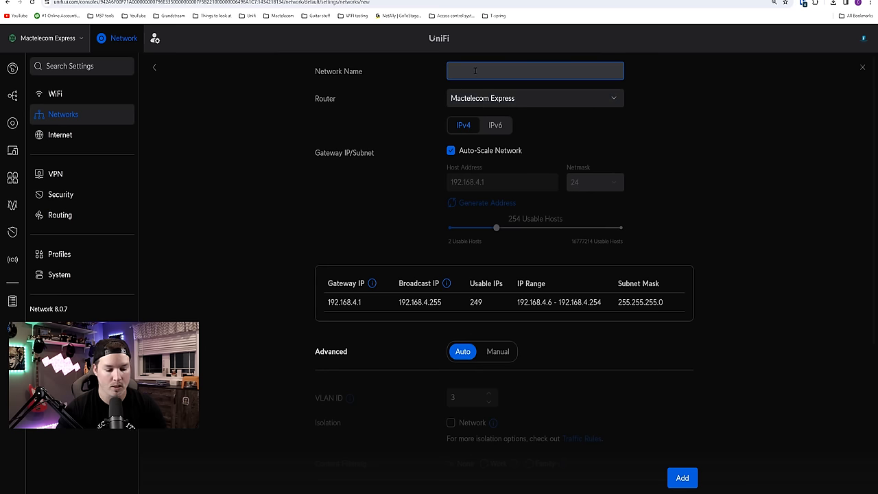
type("Guest")
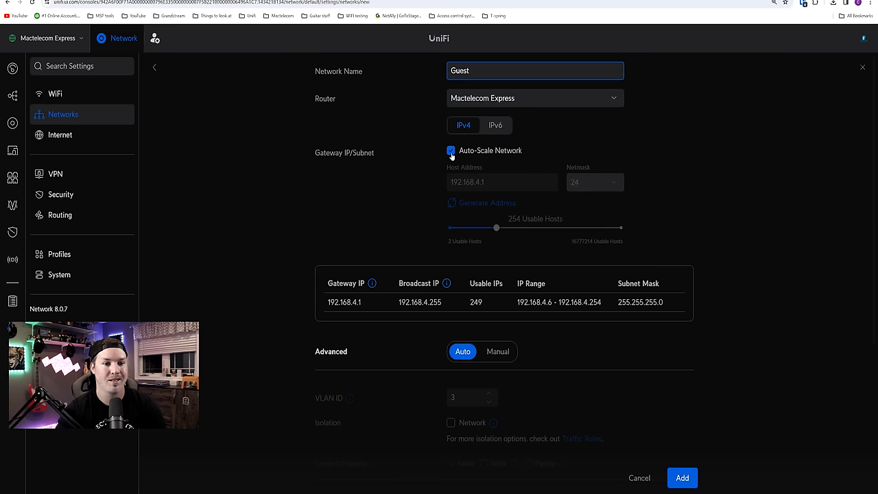
left_click(496, 351)
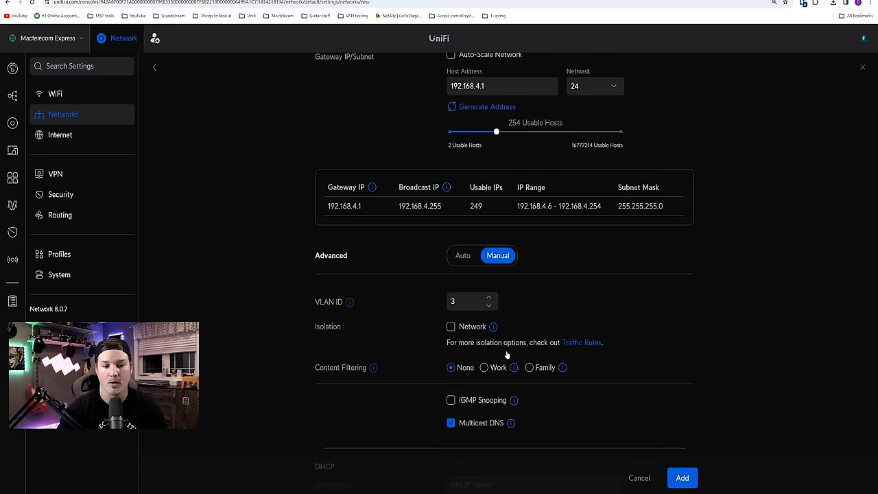
scroll("down", 3)
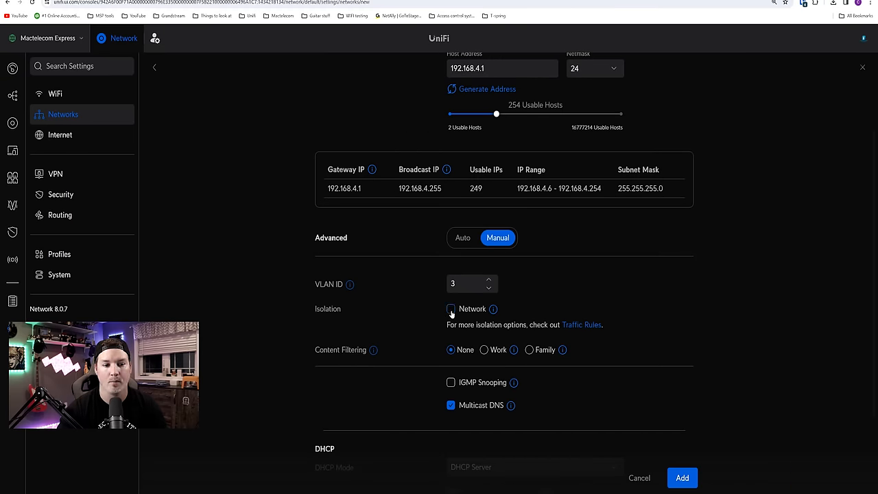
left_click(450, 309)
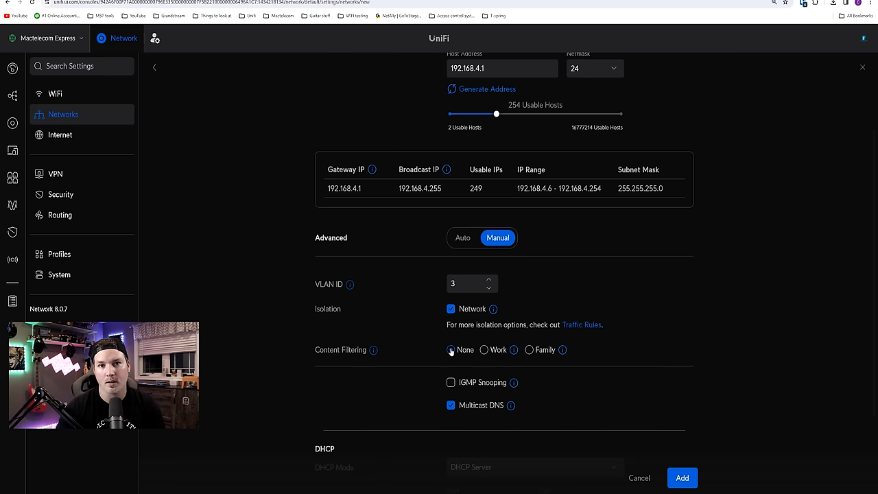
left_click(450, 350)
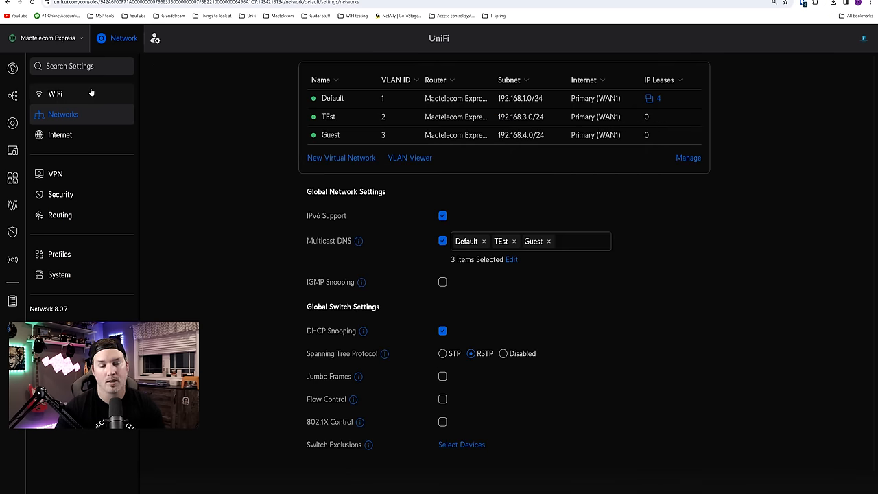
Create a WiFi network named Guest on the Guest VLAN with the hotspot portal enabled.
left_click(55, 93)
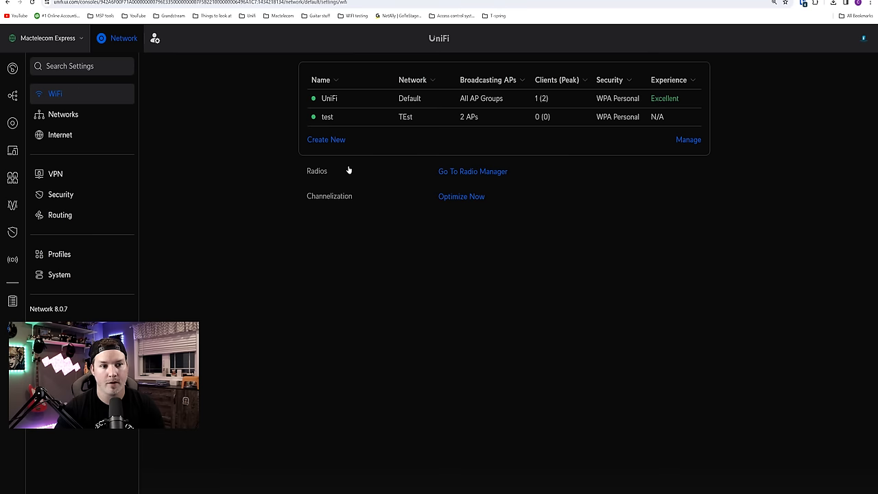
left_click(326, 140)
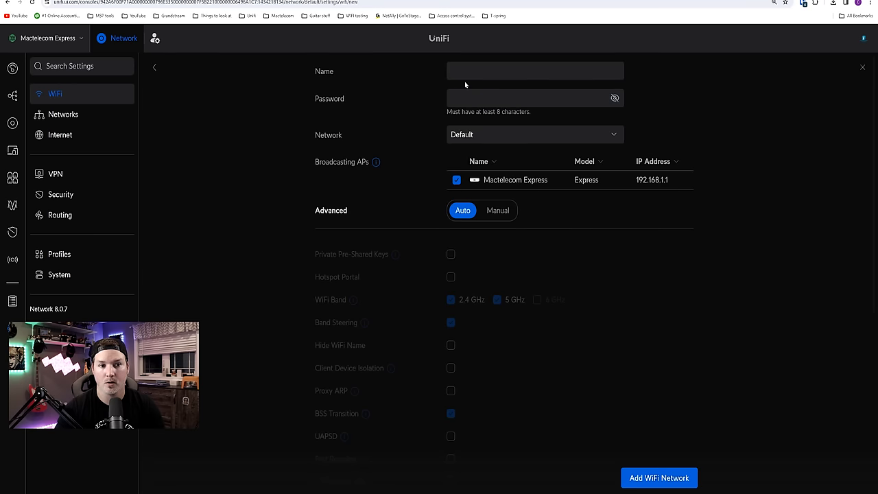
type("Guest")
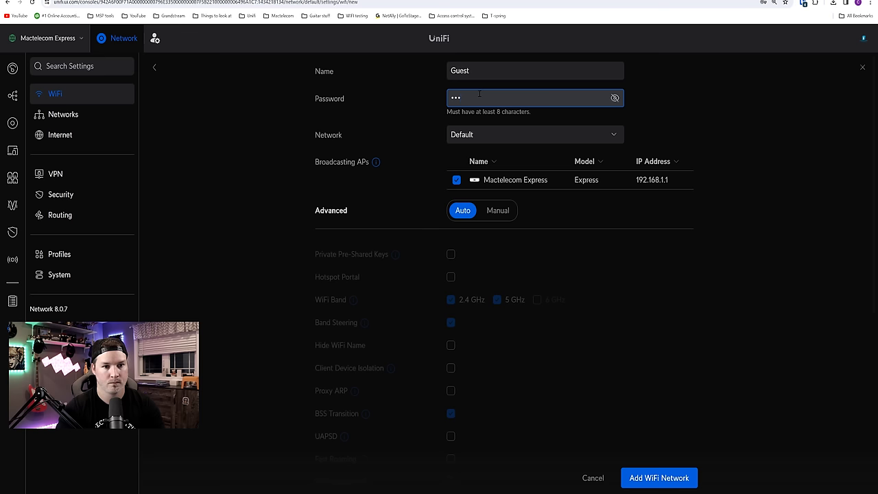
left_click(535, 134)
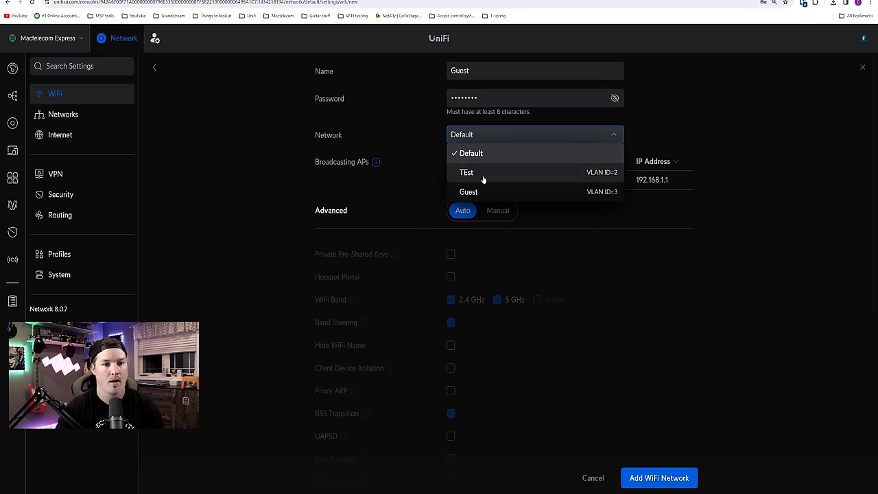
left_click(468, 192)
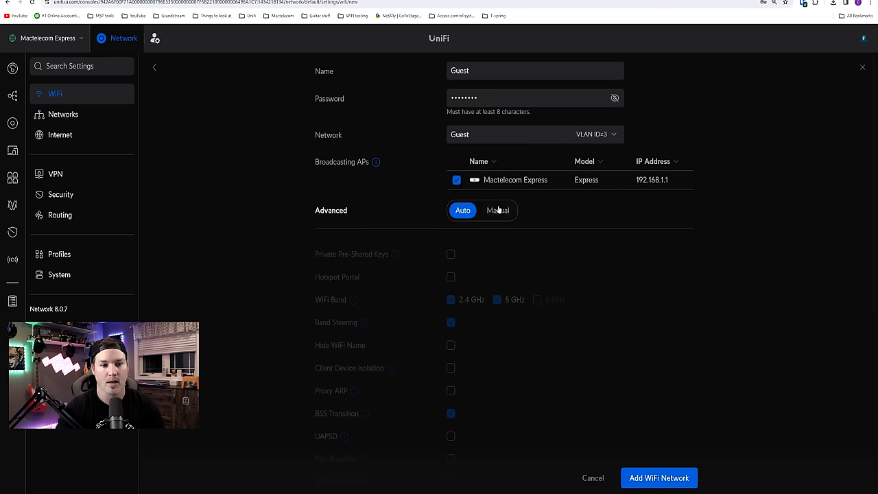
left_click(497, 211)
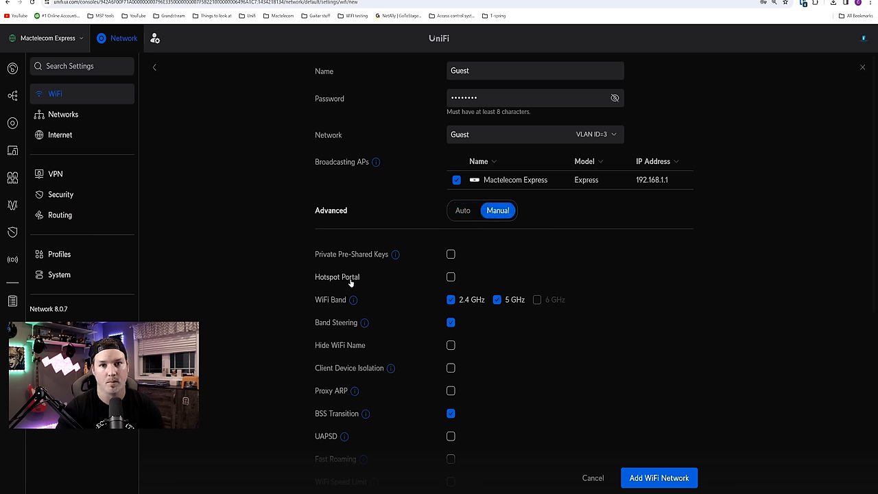
left_click(450, 277)
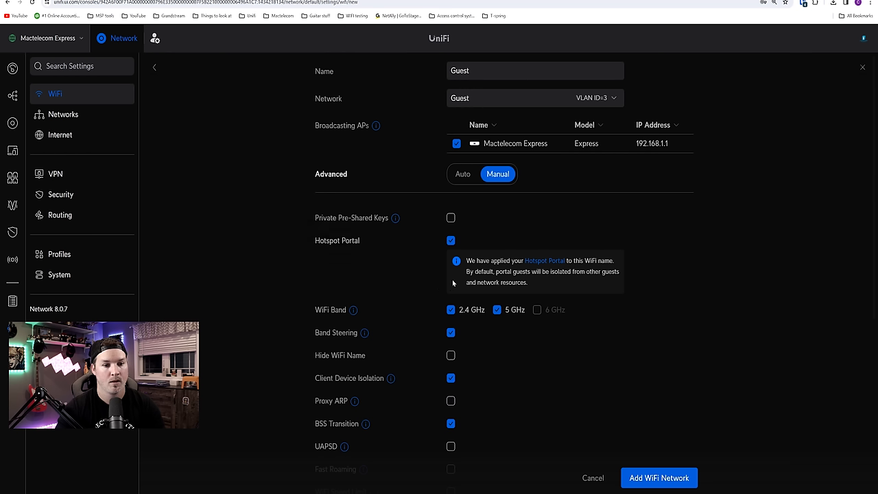
mouse_move(561, 266)
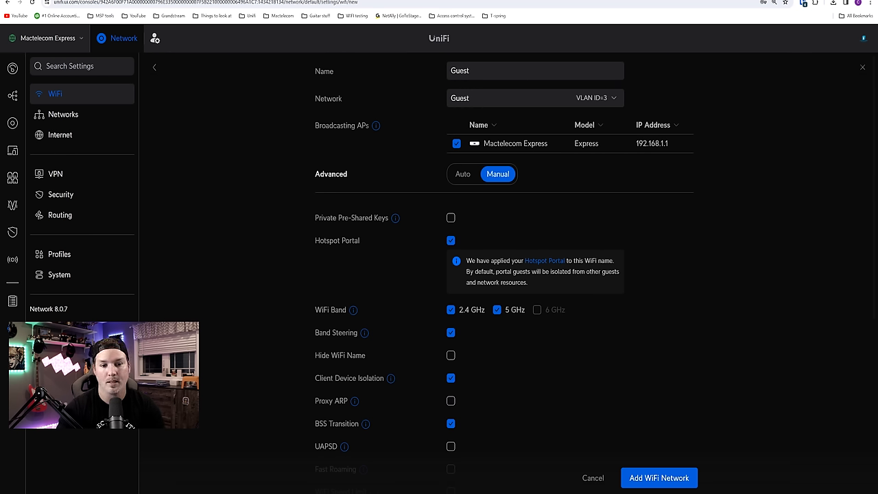
mouse_move(557, 293)
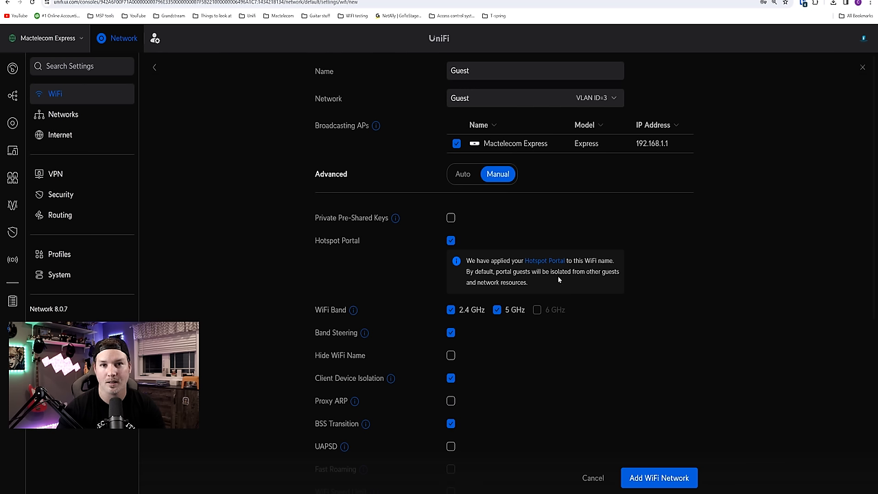
mouse_move(554, 297)
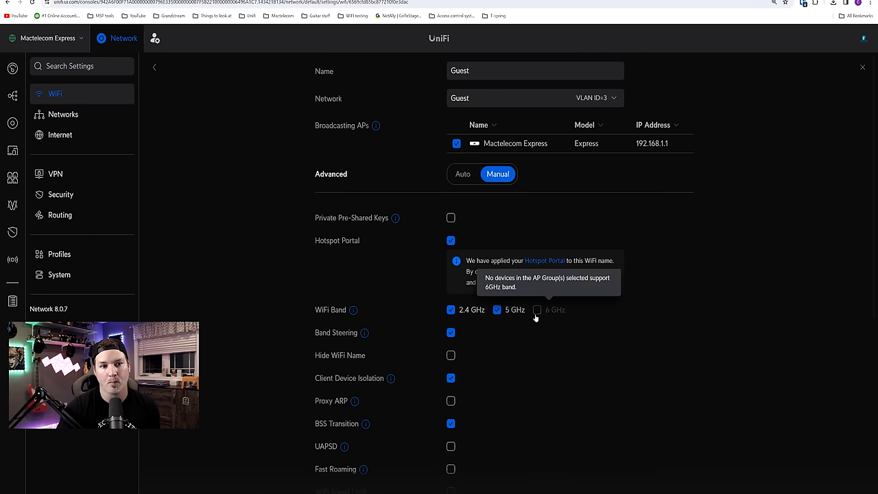
mouse_move(527, 239)
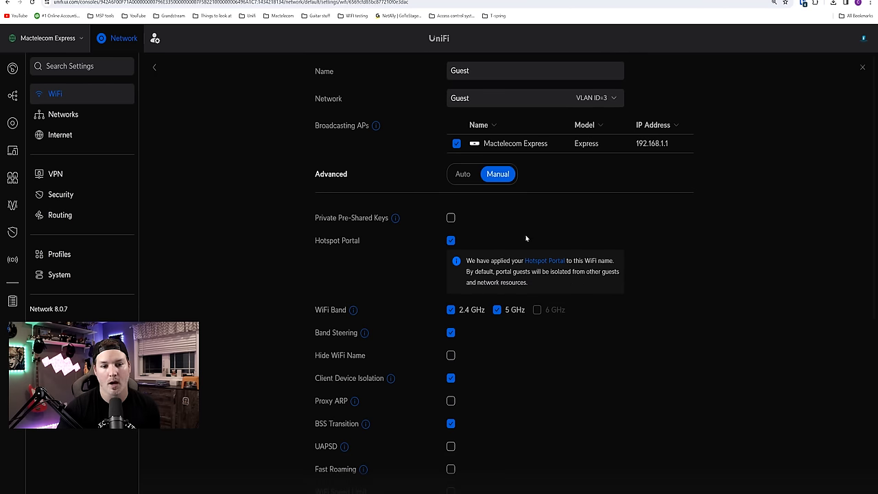
mouse_move(543, 266)
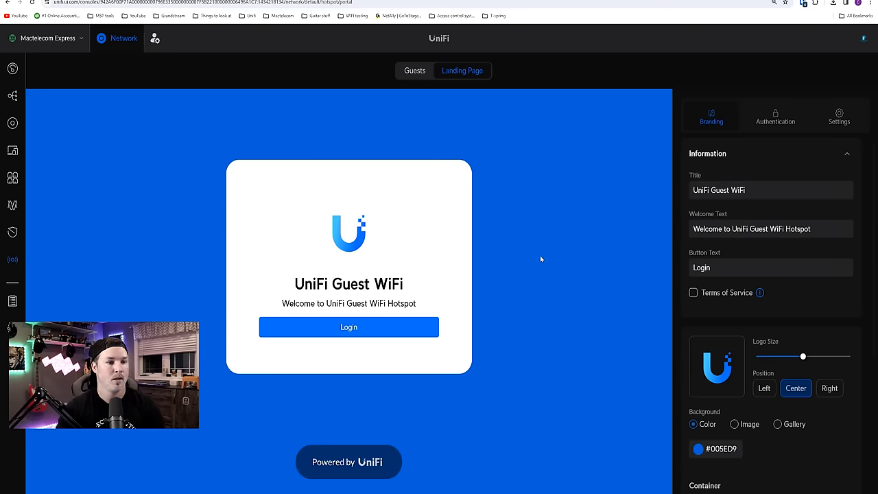
mouse_move(504, 190)
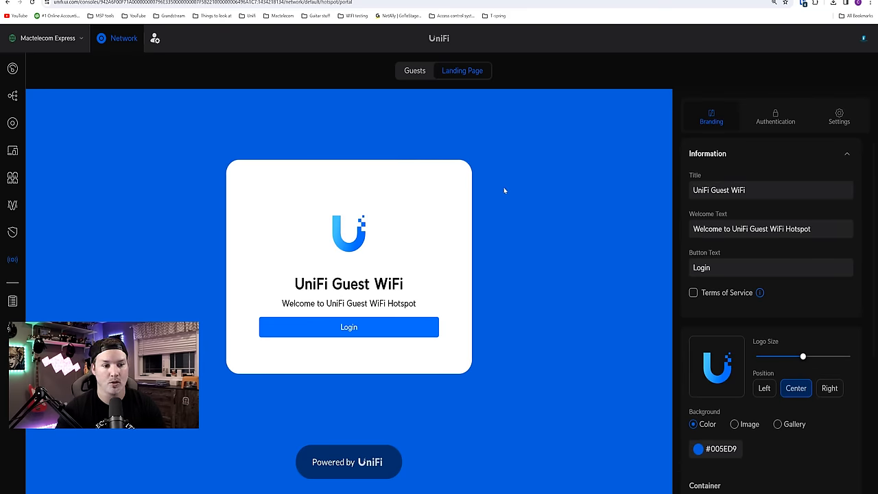
Review the landing page branding, then show the portal's guest authentication methods.
left_click(771, 190)
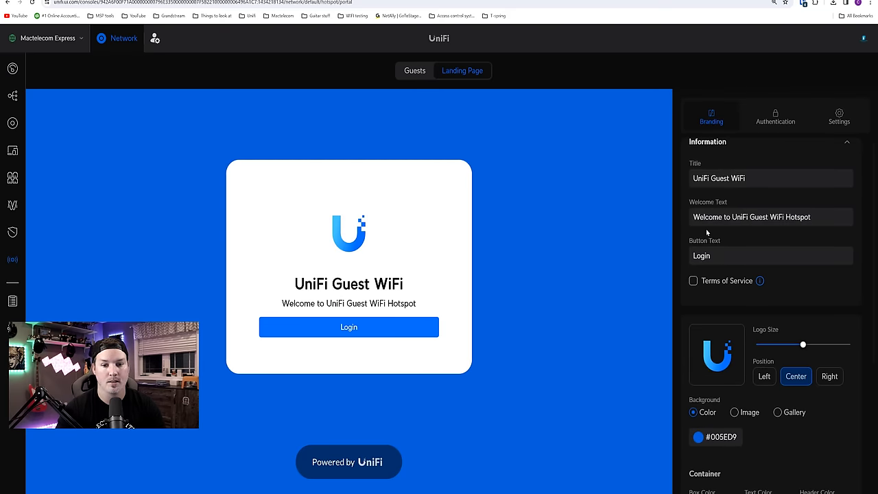
scroll("down", 3)
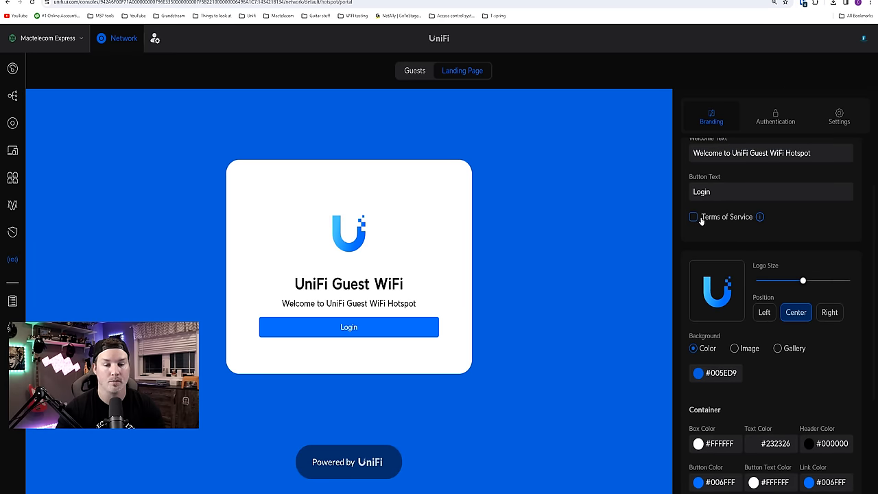
left_click(775, 115)
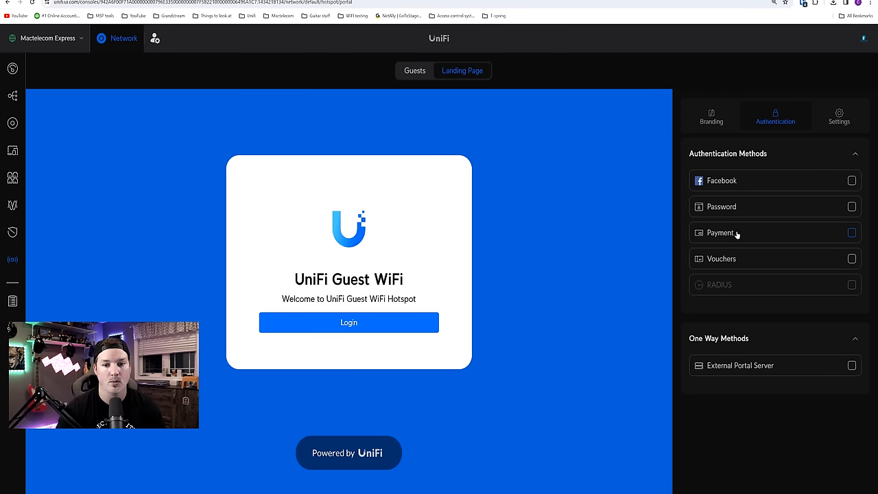
mouse_move(738, 260)
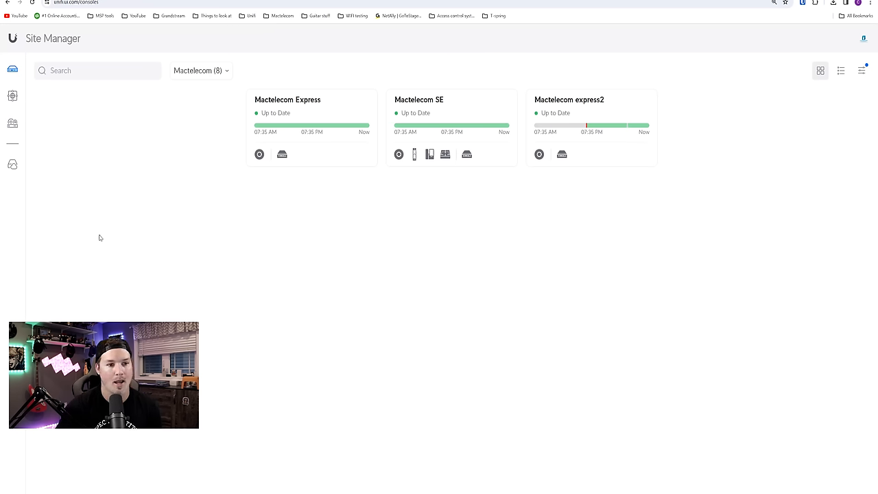
mouse_move(354, 316)
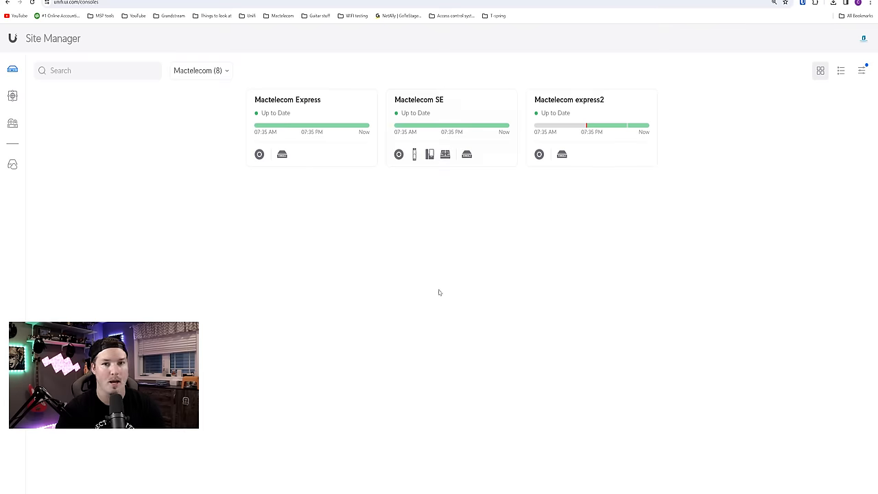
mouse_move(12, 96)
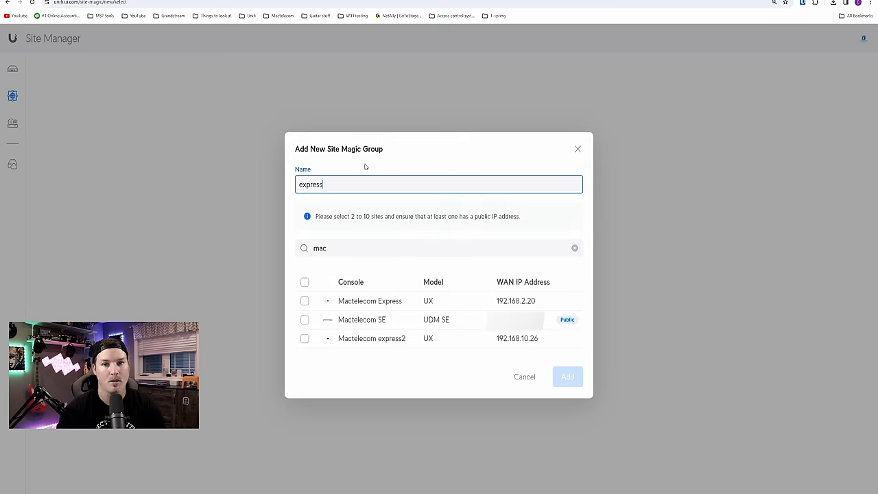
mouse_move(390, 198)
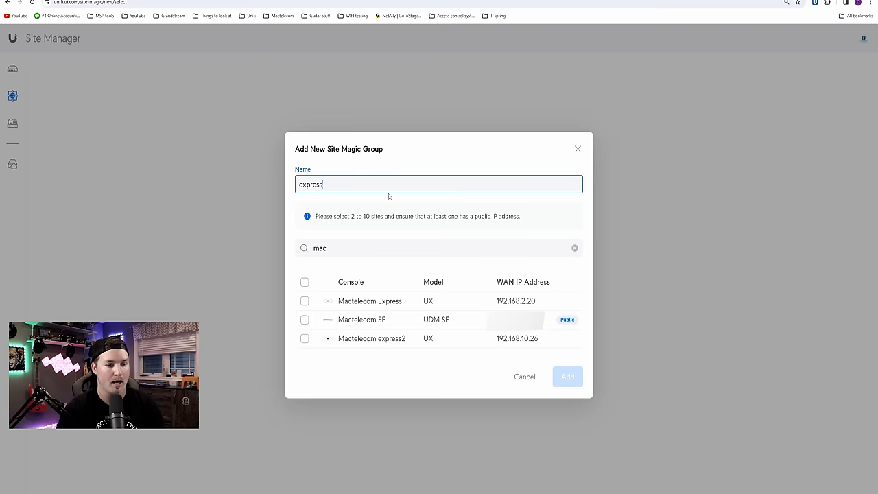
Include all three Mactelecom consoles in the express group and add it.
left_click(305, 283)
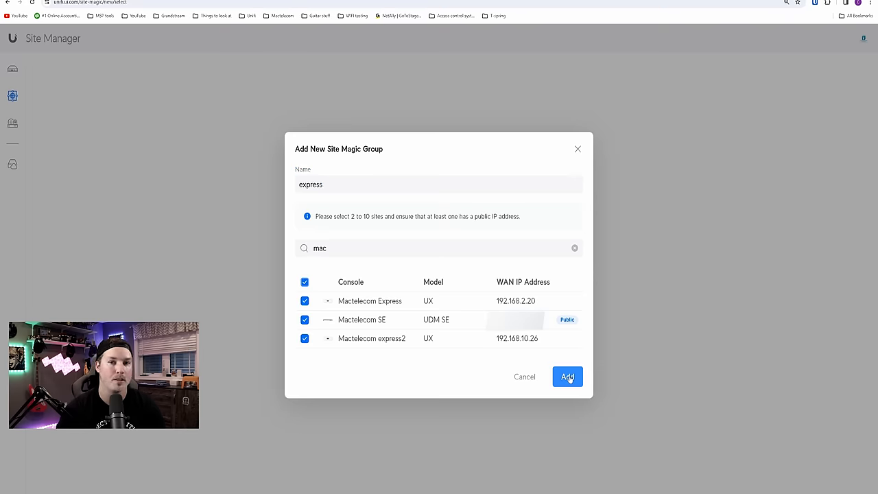
left_click(568, 376)
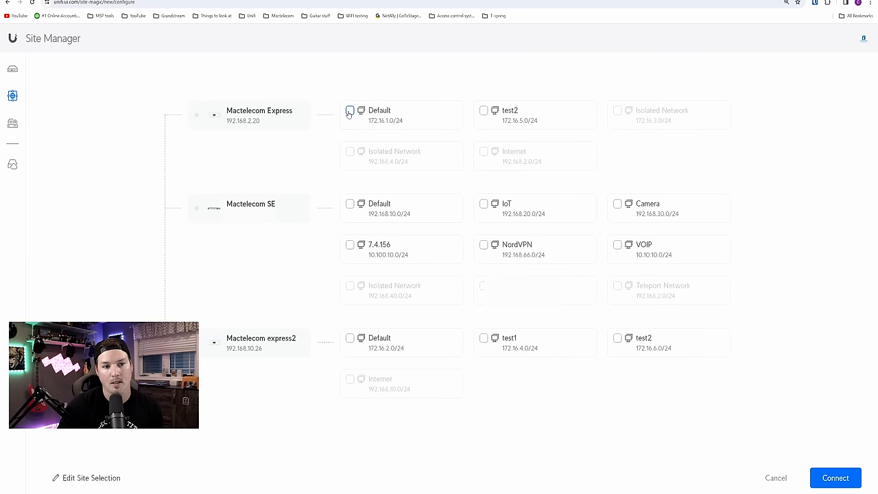
Select Default on Express, IoT on SE and test2 on express2, then connect the group.
left_click(349, 110)
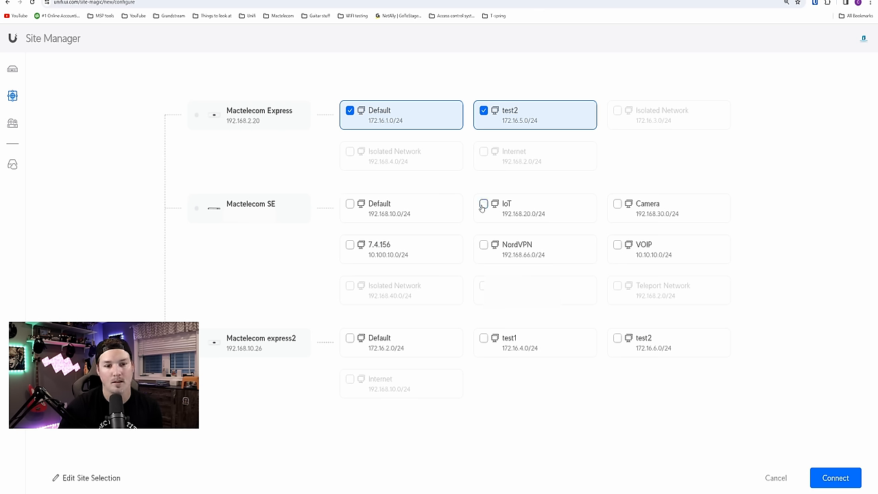
left_click(483, 203)
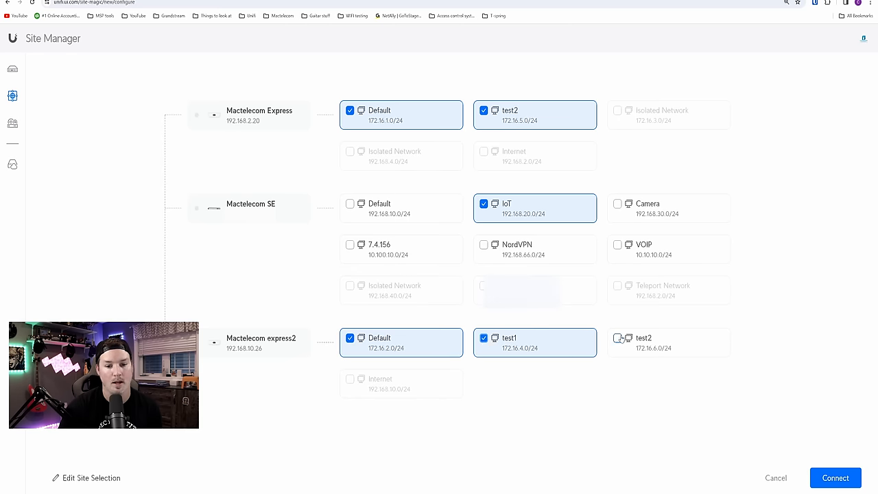
left_click(618, 338)
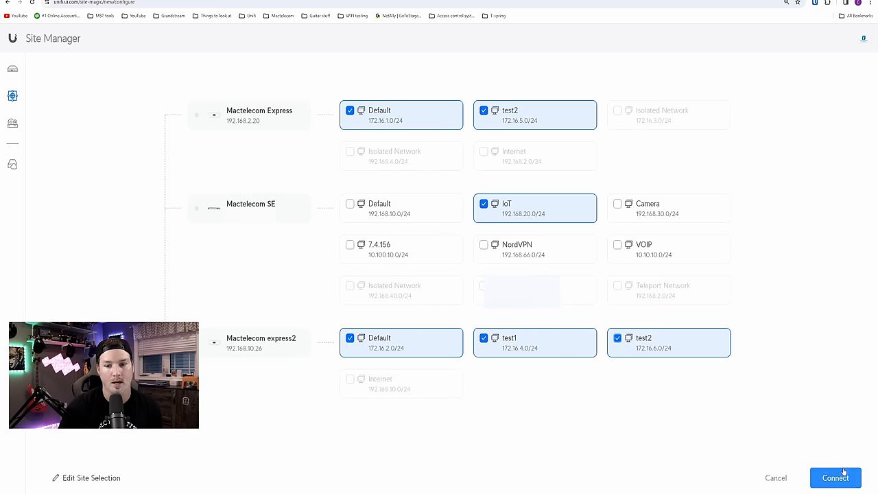
left_click(834, 478)
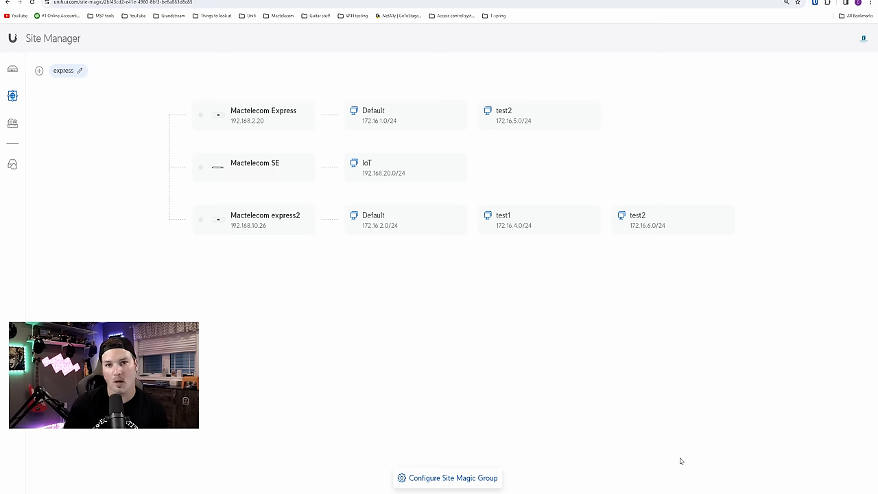
mouse_move(225, 236)
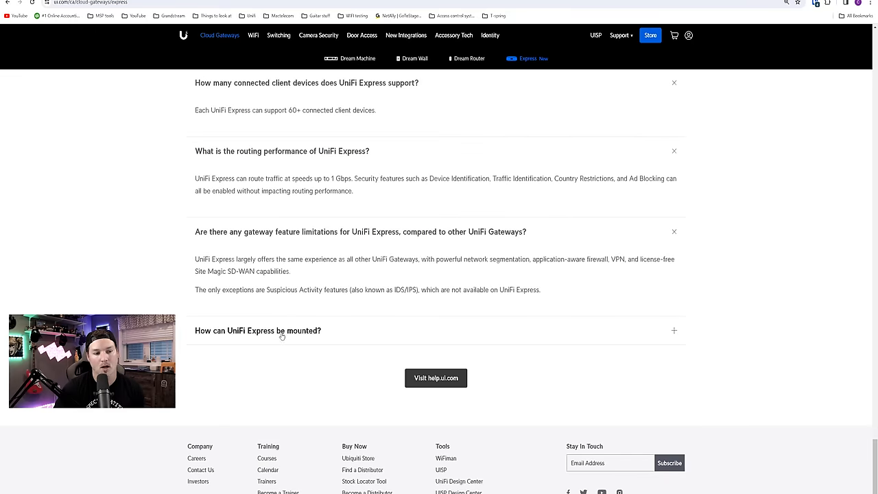
Expand the 'How can UniFi Express be mounted?' FAQ answer.
left_click(281, 331)
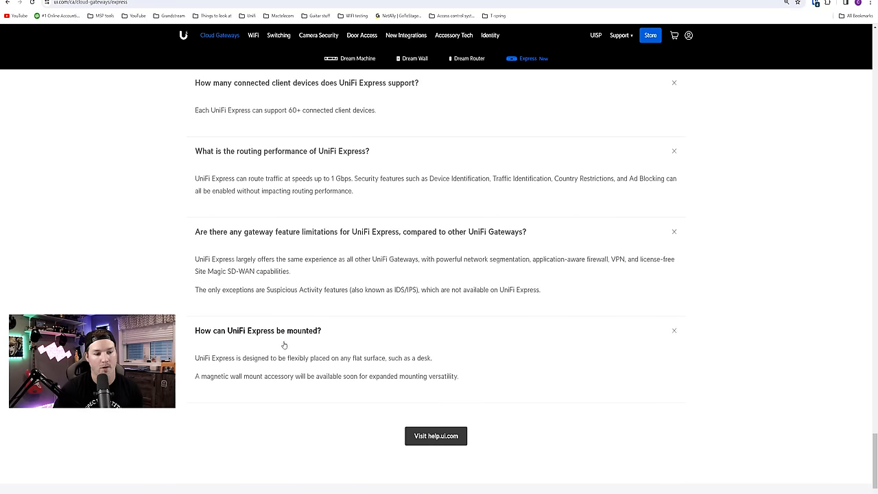